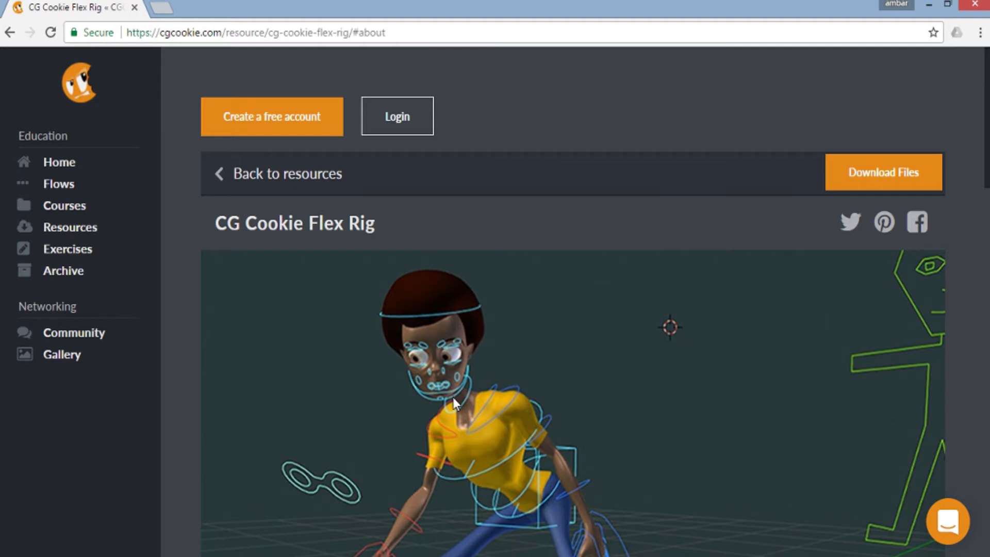
- Show the Resource Files tab of the CG Cookie Flex Rig page in Chrome
{"action": "scroll", "scroll_direction": "down", "scroll_amount": 3}
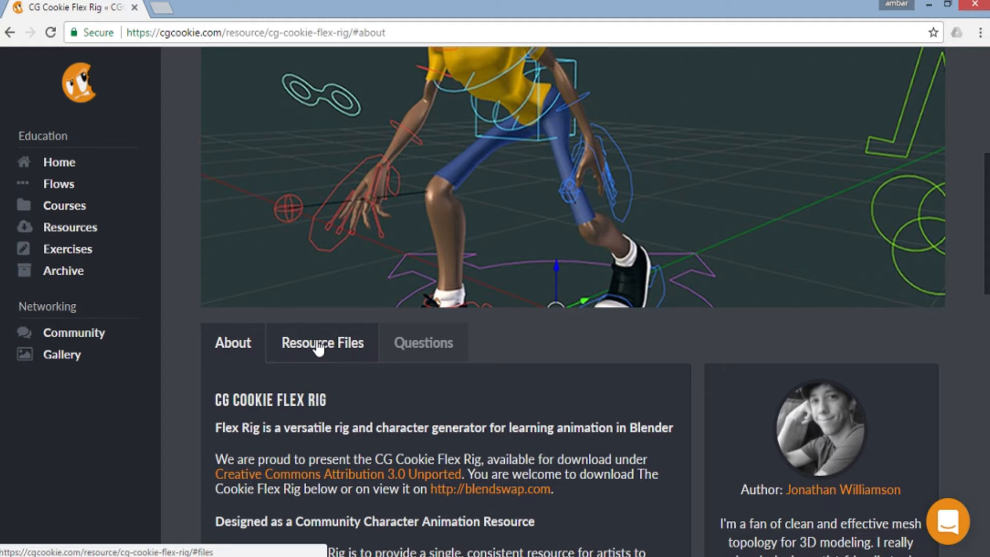
{"action": "left_click", "coordinate": [322, 343]}
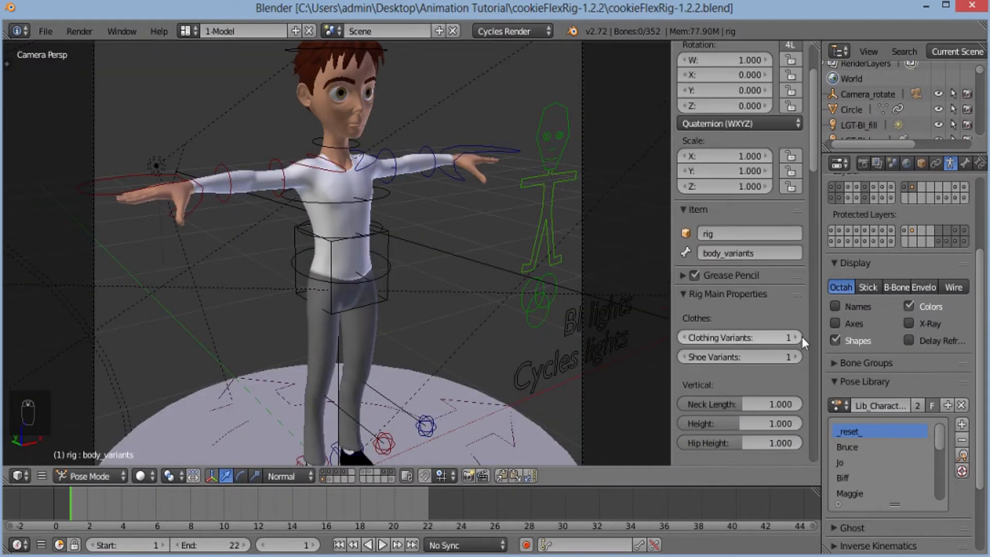
- Apply the Biff pose library preset so the rig gets red shirt, shorts, sneakers and Biff proportions
{"action": "left_click", "coordinate": [794, 337]}
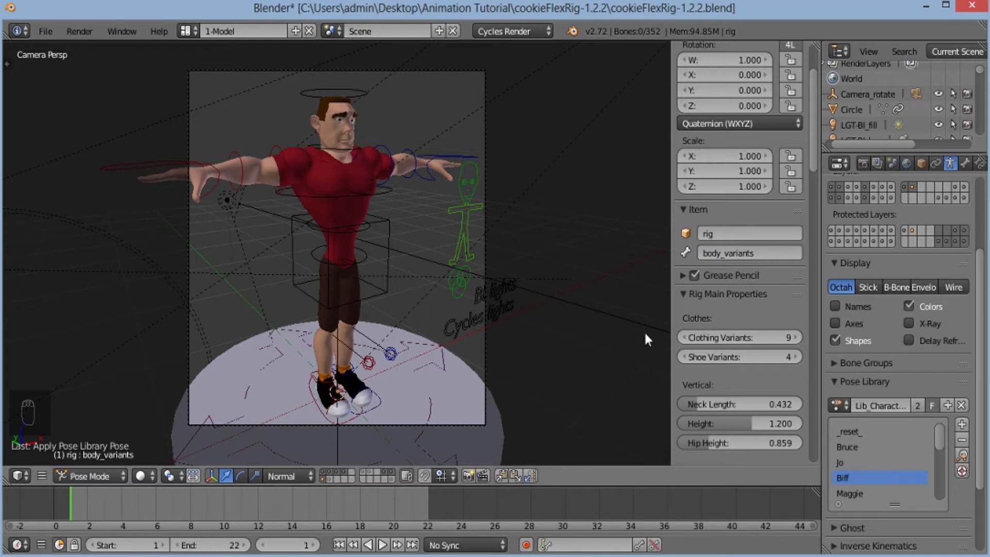
{"action": "left_click", "coordinate": [919, 163]}
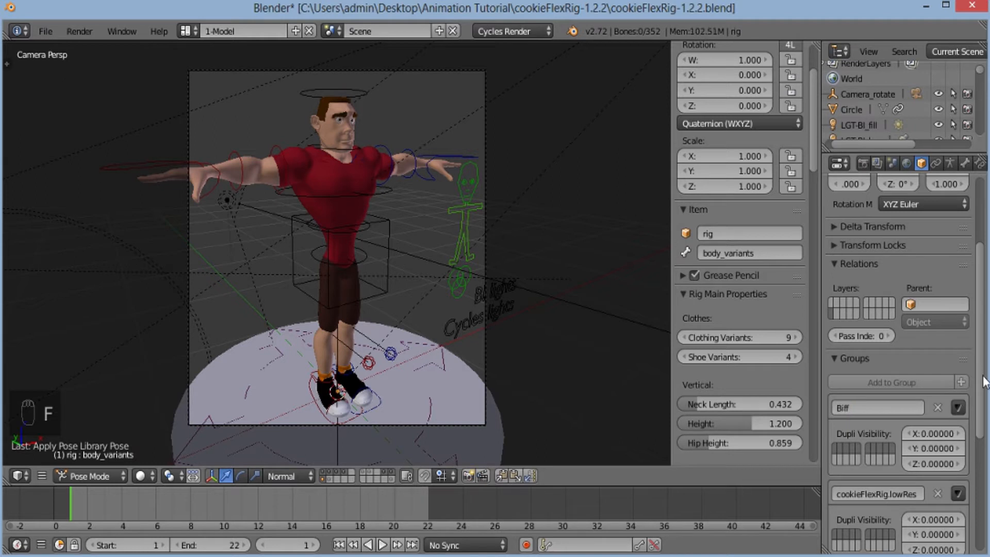
- Rename the cookieFlexRig.lowRes group to Biff.lowRes in Object properties
{"action": "scroll", "scroll_direction": "down", "scroll_amount": 3}
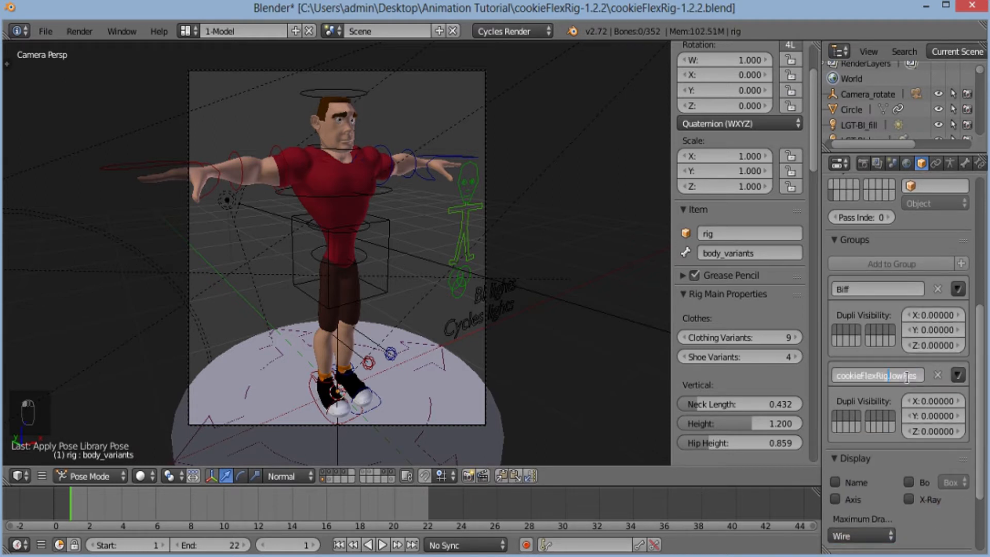
{"action": "key", "text": "backspace"}
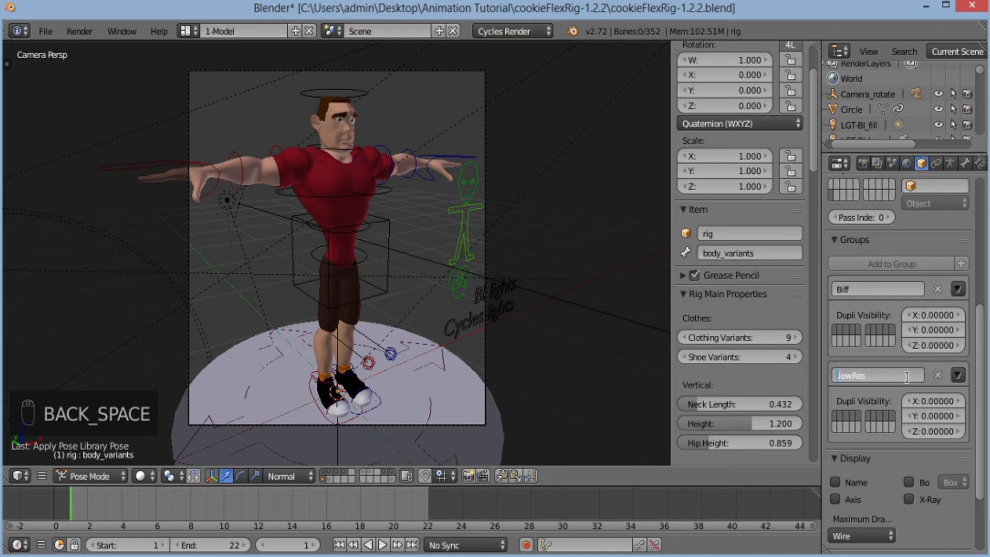
{"action": "type", "text": "Biff."}
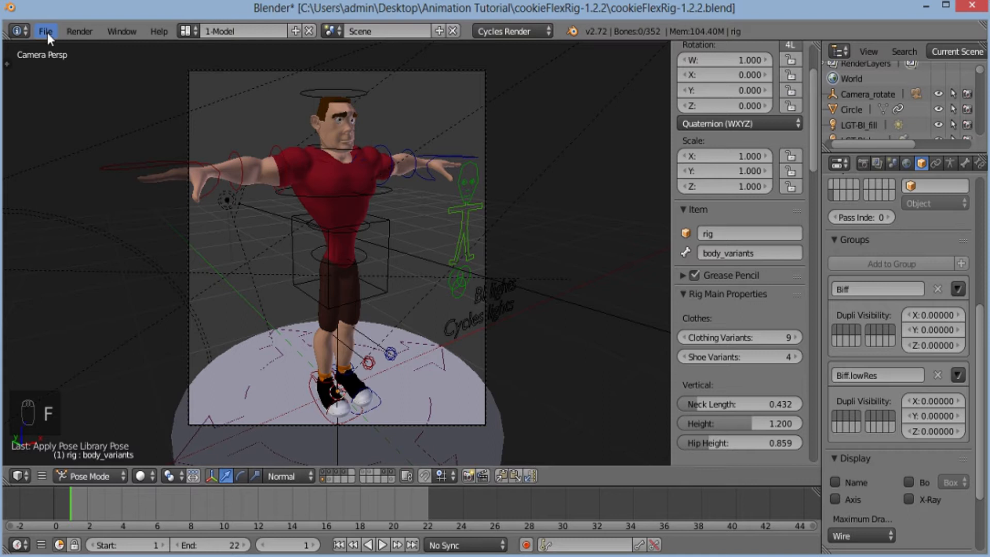
- Save the customised rig as Biff.blend beside the original Flex Rig file
{"action": "left_click", "coordinate": [44, 30]}
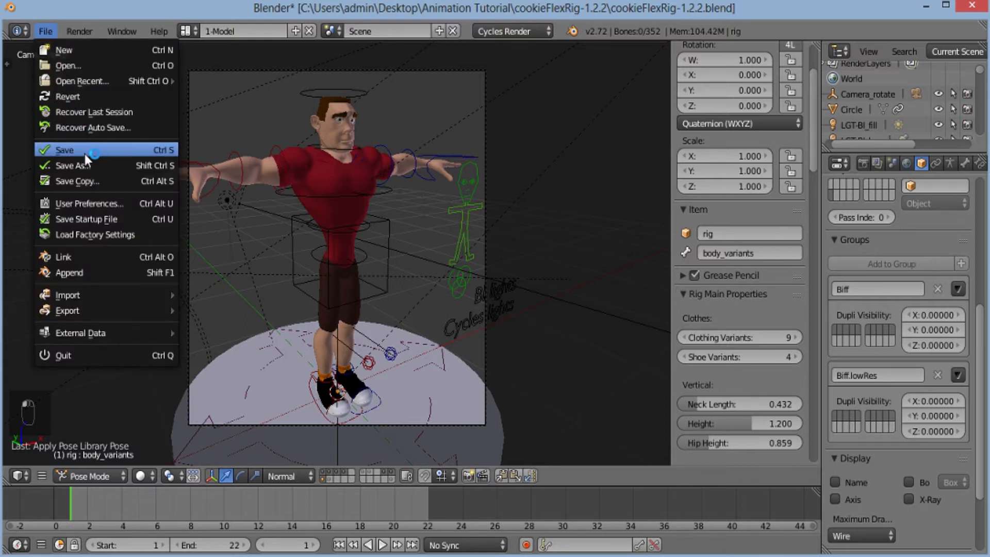
{"action": "left_click", "coordinate": [73, 165]}
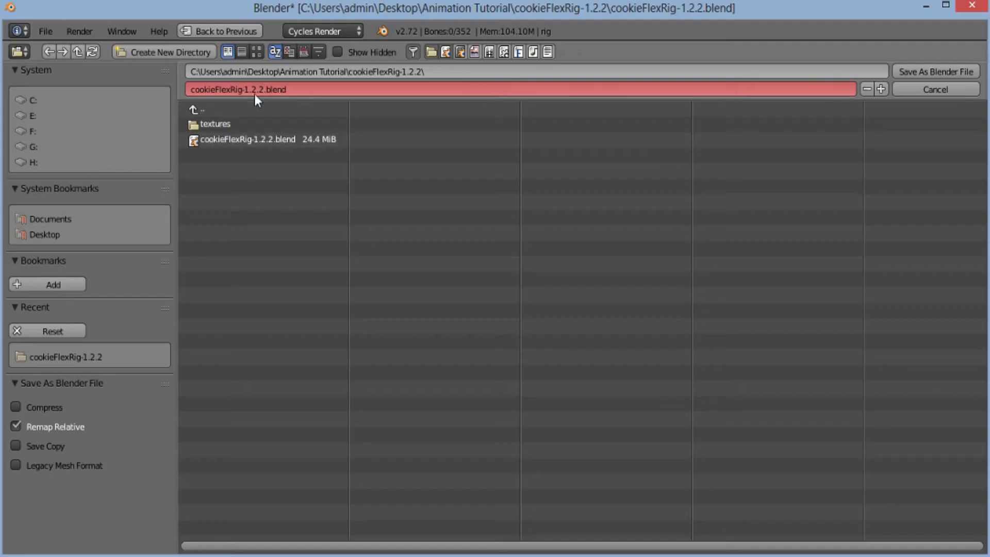
{"action": "left_click", "coordinate": [364, 89]}
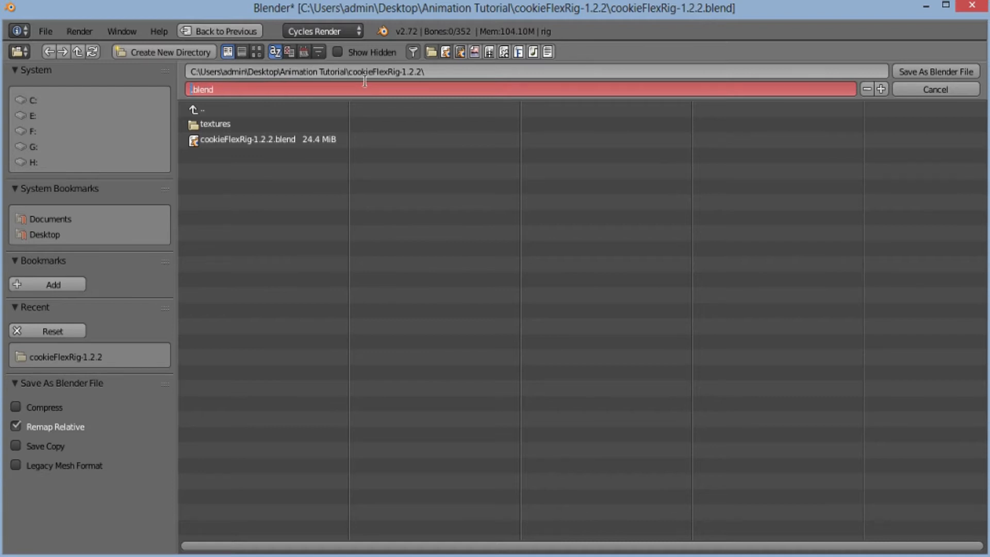
{"action": "type", "text": "Biff"}
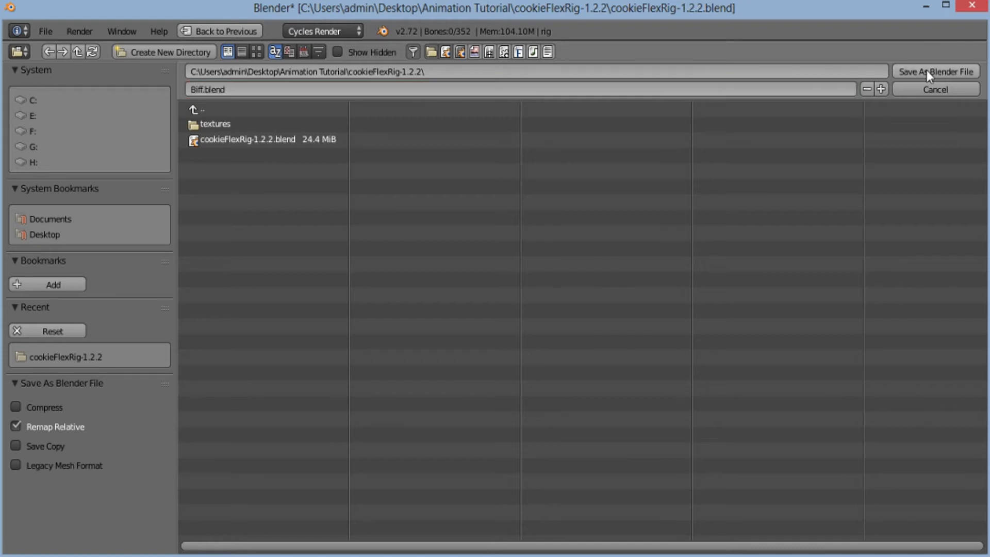
{"action": "left_click", "coordinate": [936, 71]}
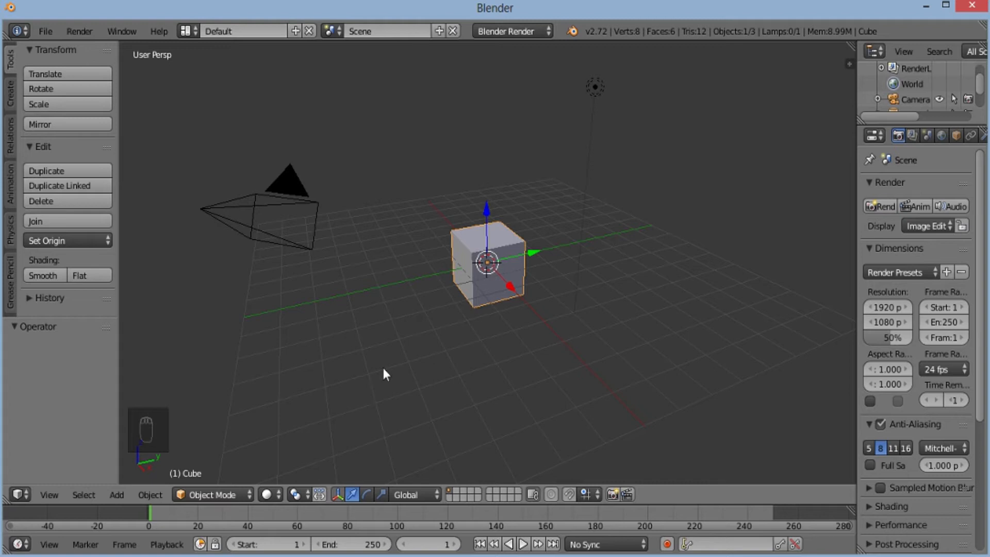
- Delete the default cube, leaving only the camera and lamp in the new scene
{"action": "key", "text": "x"}
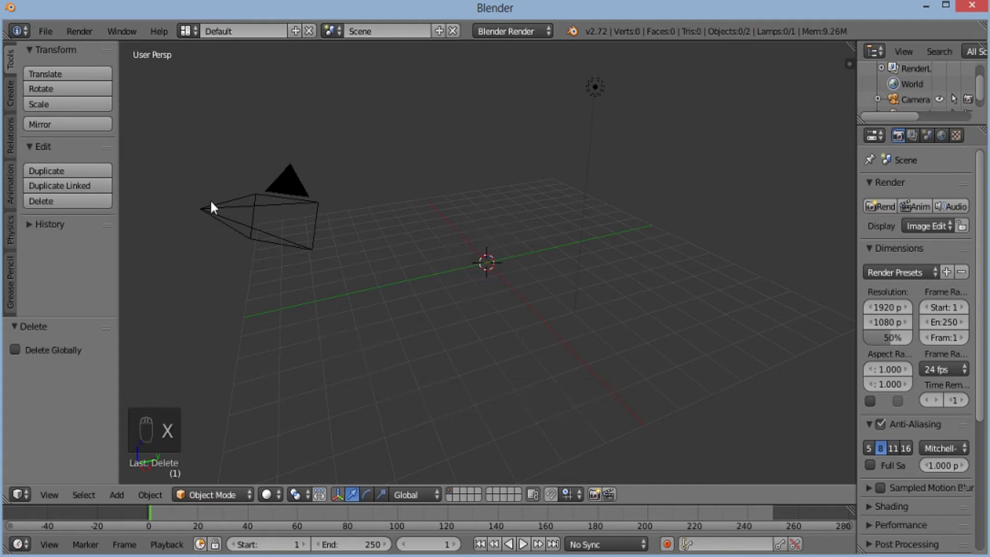
{"action": "left_click", "coordinate": [44, 31]}
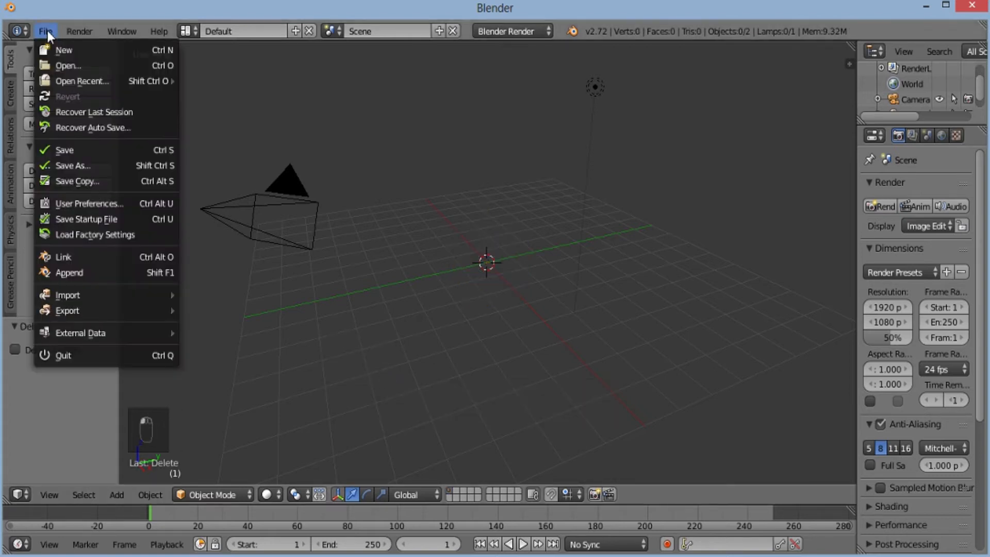
{"action": "mouse_move", "coordinate": [63, 257]}
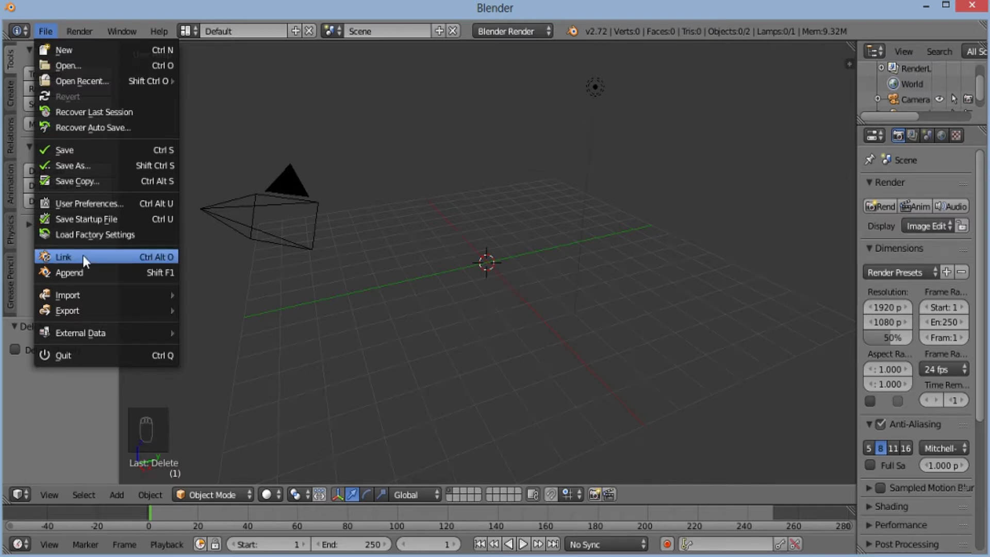
- Link the Biff group from cookieFlexRig-1.2.2/Biff.blend/Group into the empty scene
{"action": "left_click", "coordinate": [63, 257]}
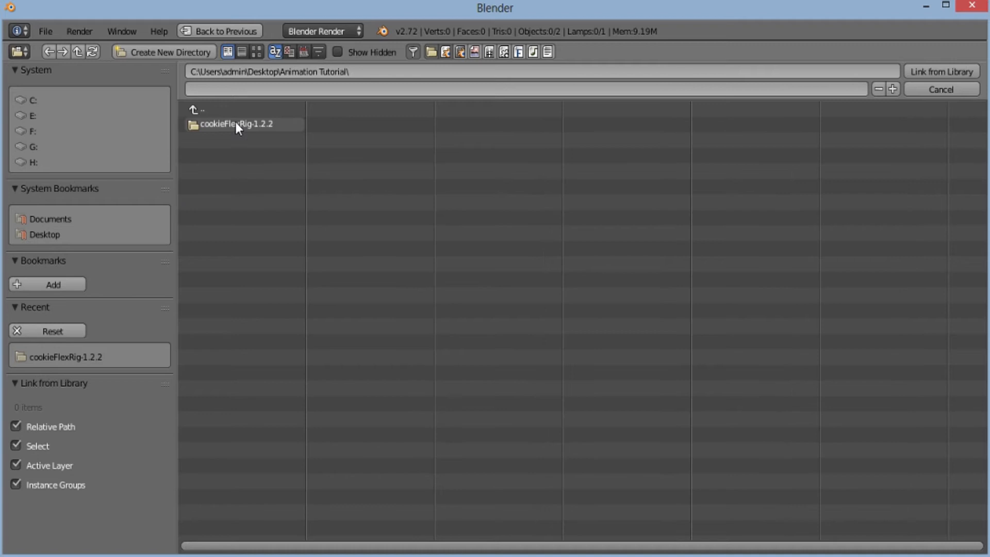
{"action": "double_click", "coordinate": [238, 123]}
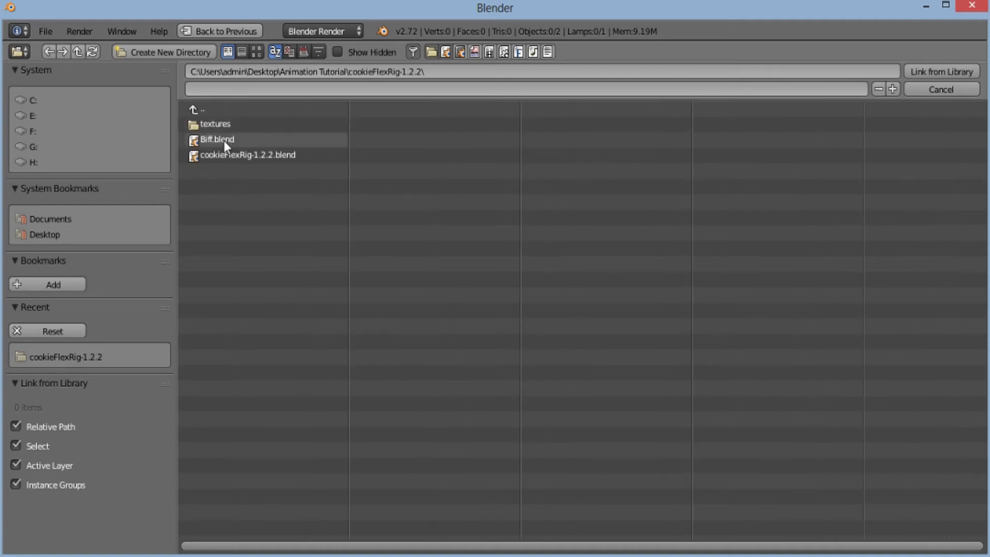
{"action": "double_click", "coordinate": [217, 139]}
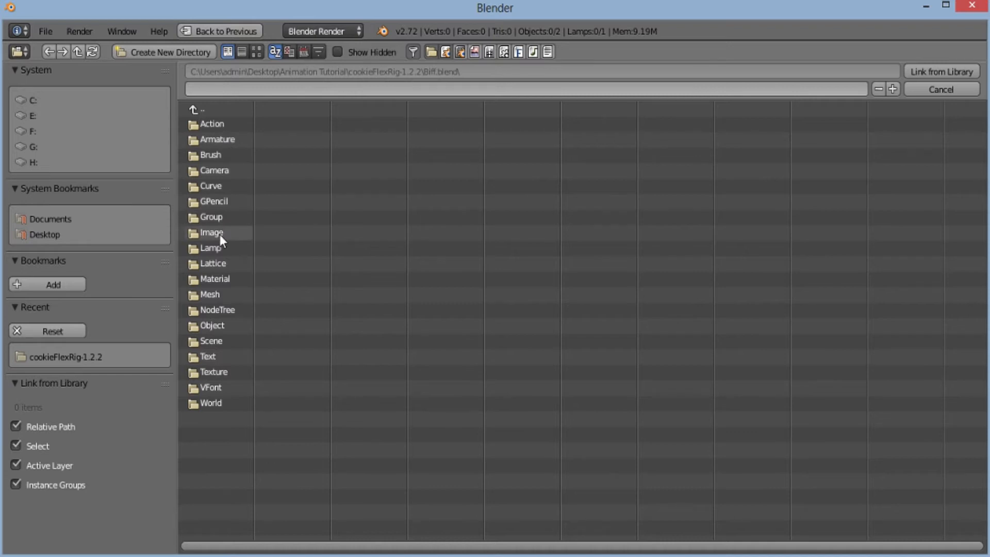
{"action": "double_click", "coordinate": [210, 216]}
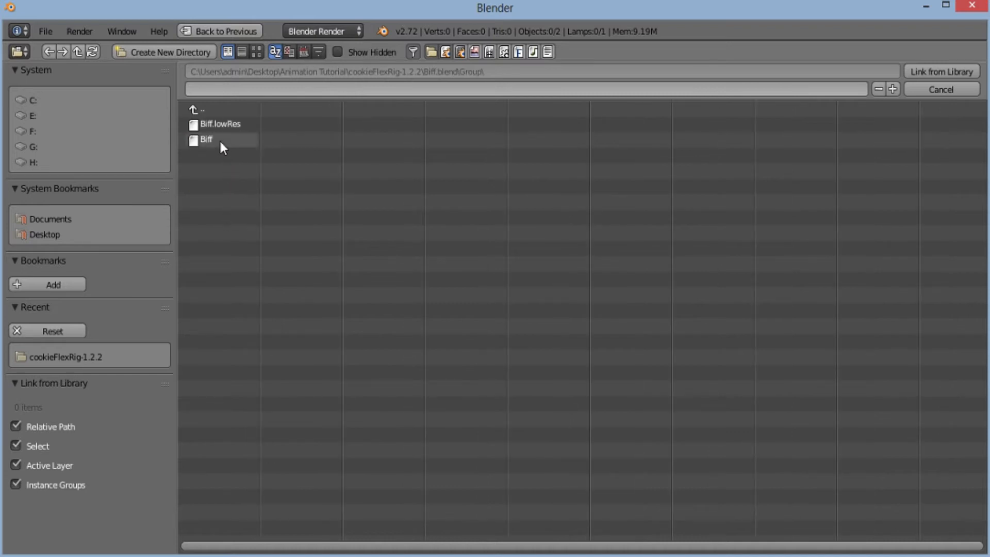
{"action": "left_click", "coordinate": [220, 139]}
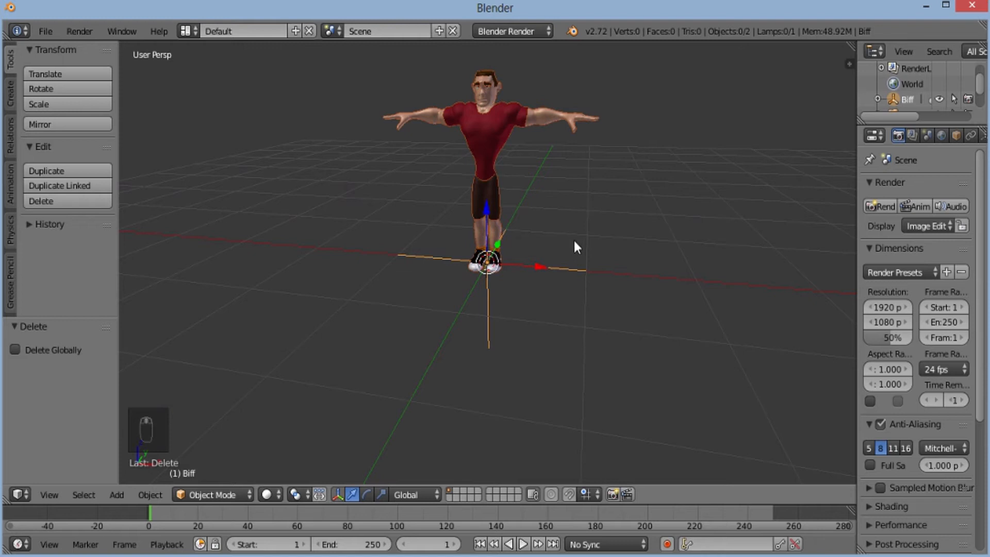
{"action": "mouse_move", "coordinate": [568, 243]}
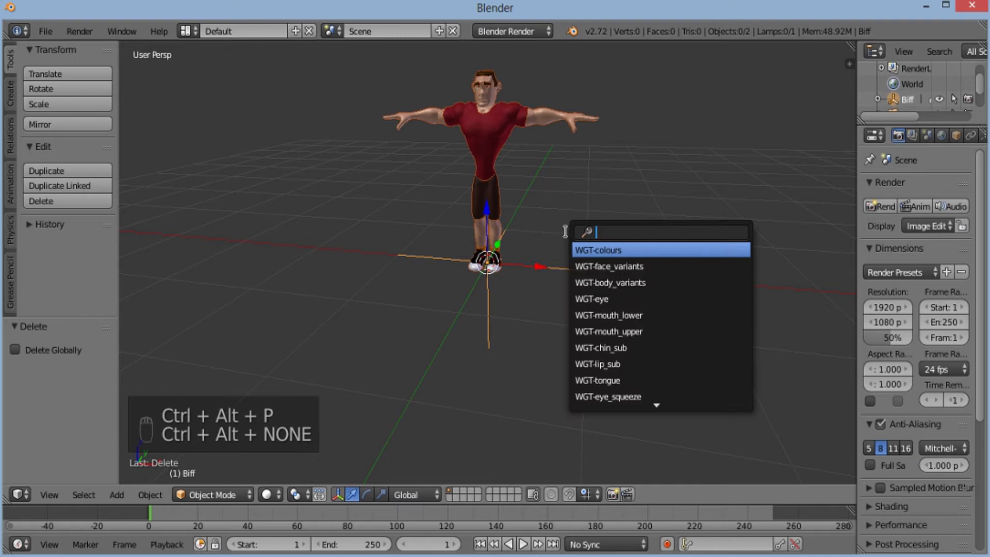
- Make a proxy of the linked Biff group's rig object for posing
{"action": "type", "text": "rig"}
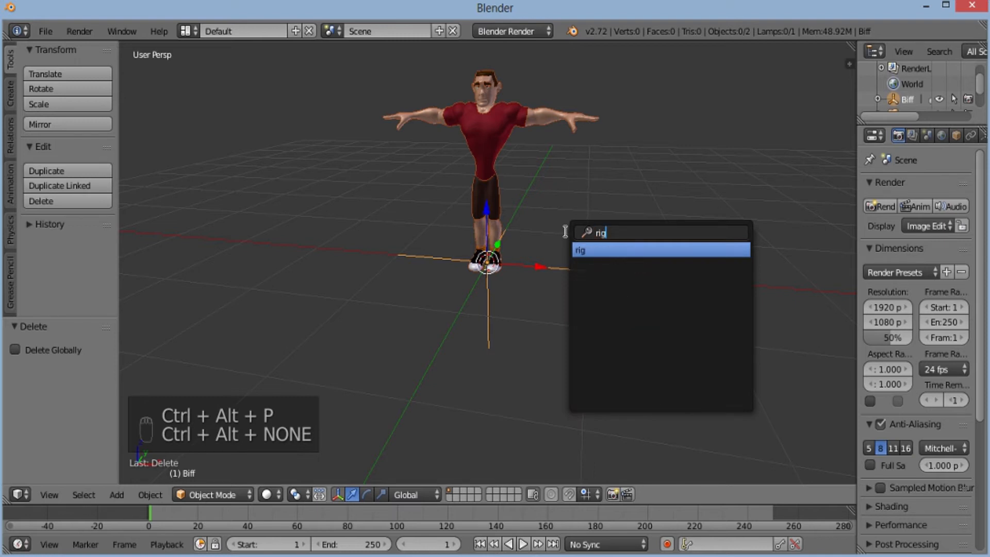
{"action": "left_click", "coordinate": [597, 250]}
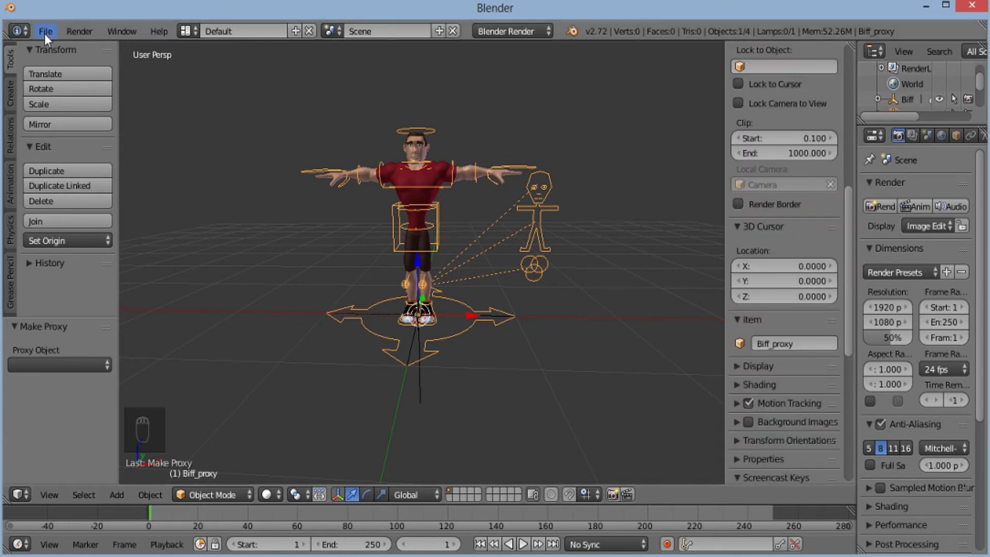
- Link the rig_ui_panels.py text from Biff.blend's Text data into the scene
{"action": "left_click", "coordinate": [45, 31]}
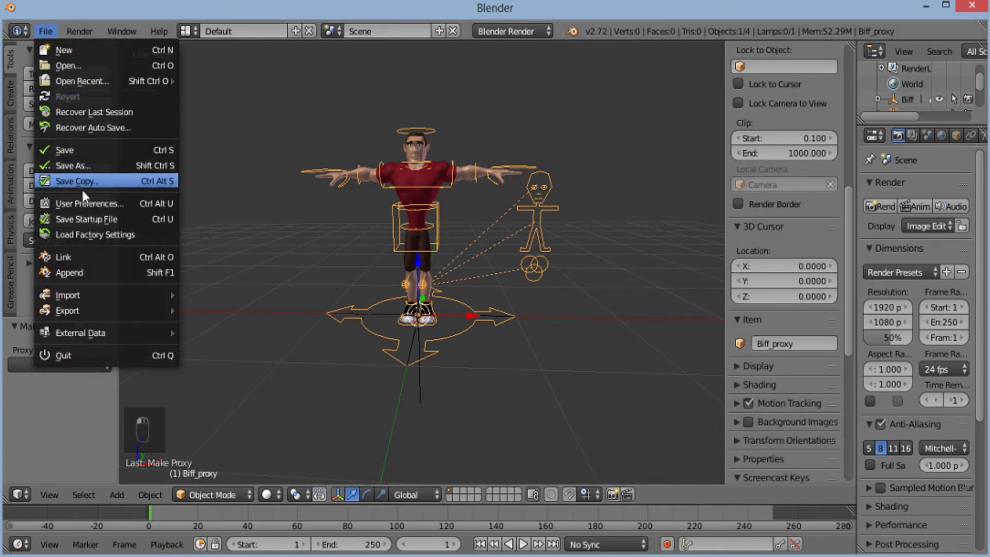
{"action": "mouse_move", "coordinate": [86, 257]}
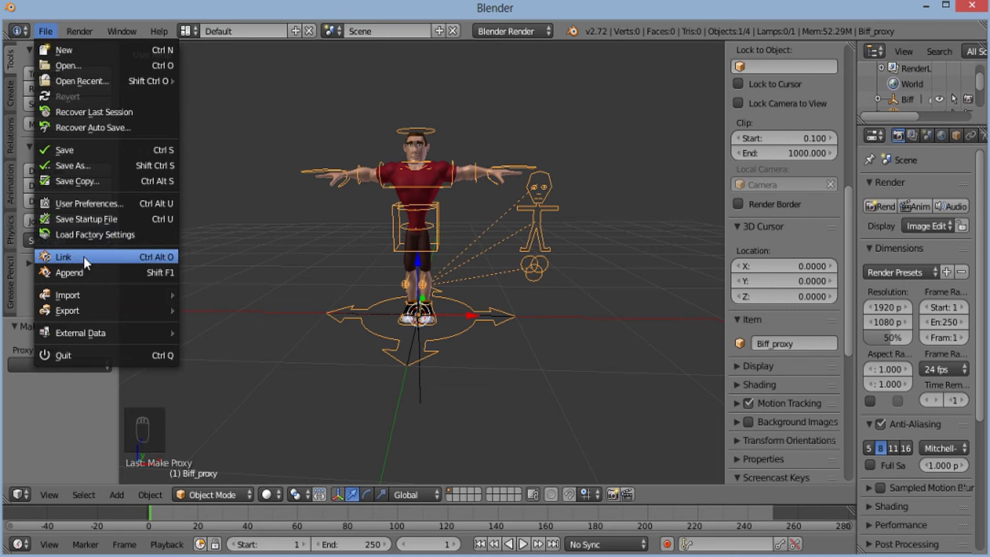
{"action": "left_click", "coordinate": [63, 257]}
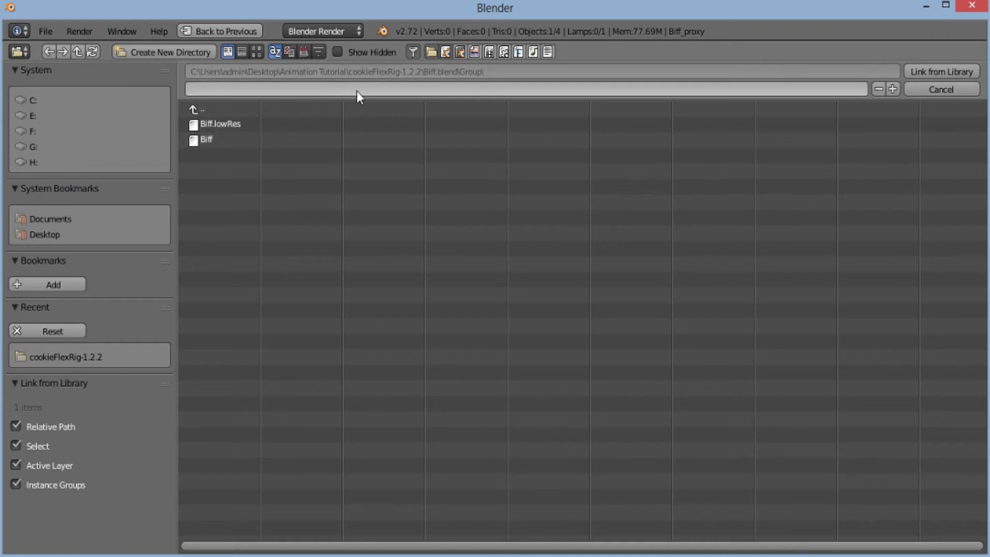
{"action": "left_click", "coordinate": [202, 111]}
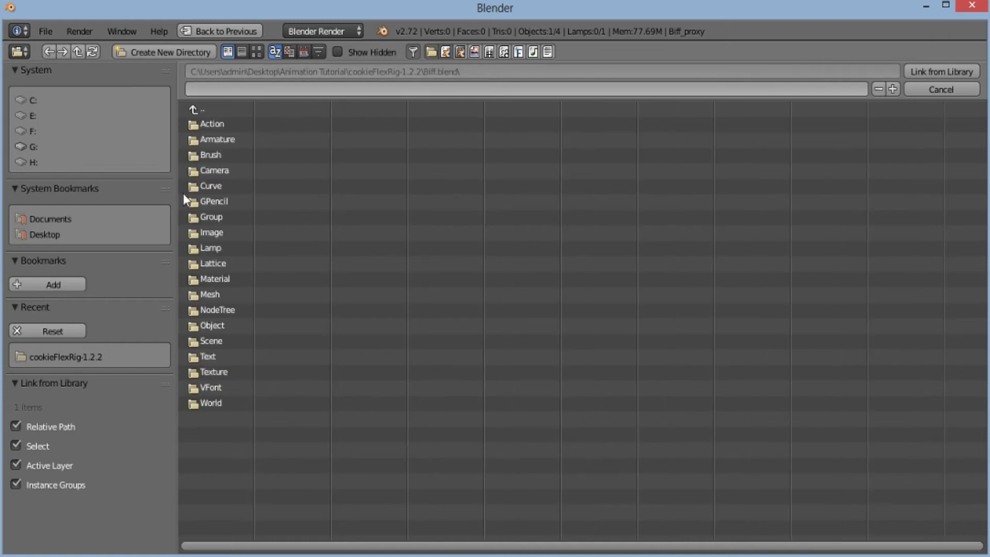
{"action": "double_click", "coordinate": [208, 355]}
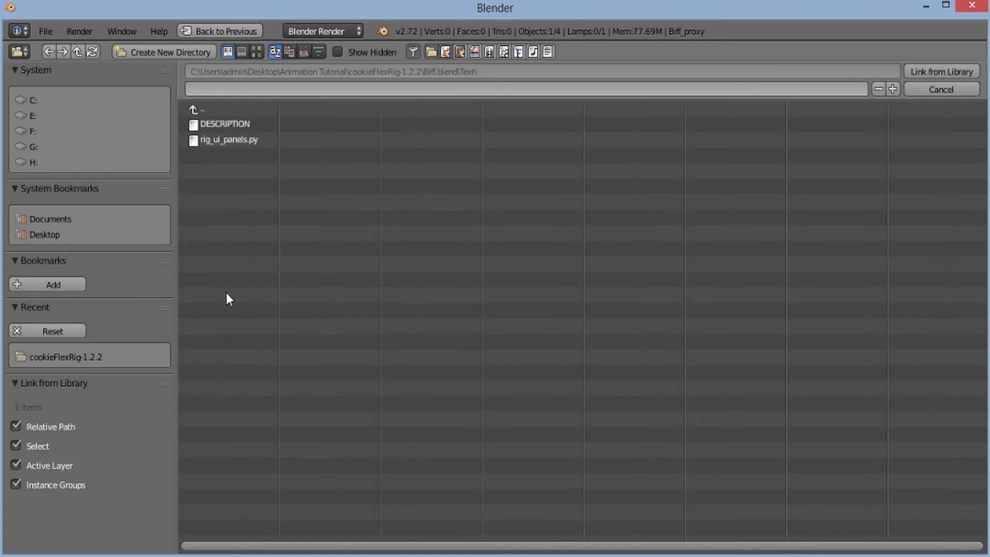
{"action": "left_click", "coordinate": [229, 140]}
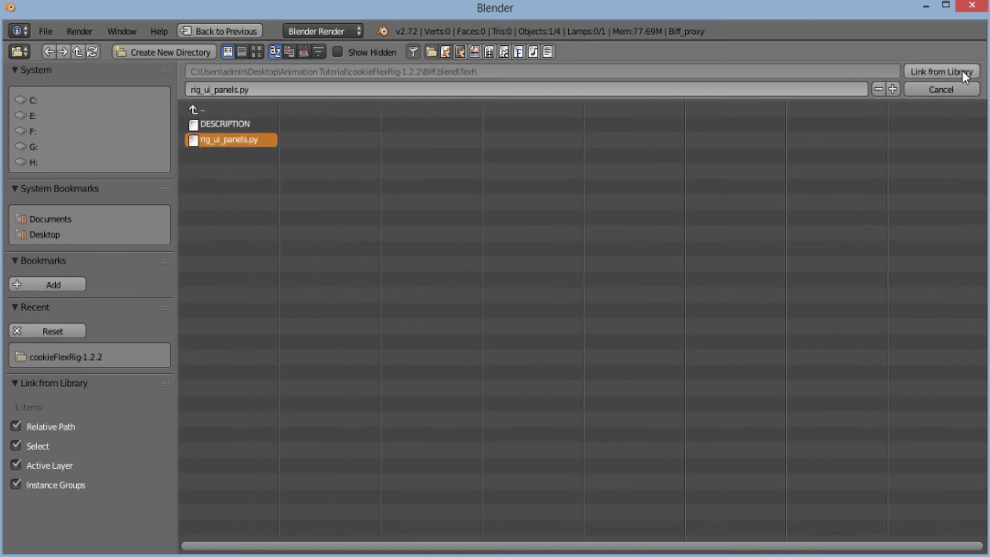
{"action": "left_click", "coordinate": [942, 71]}
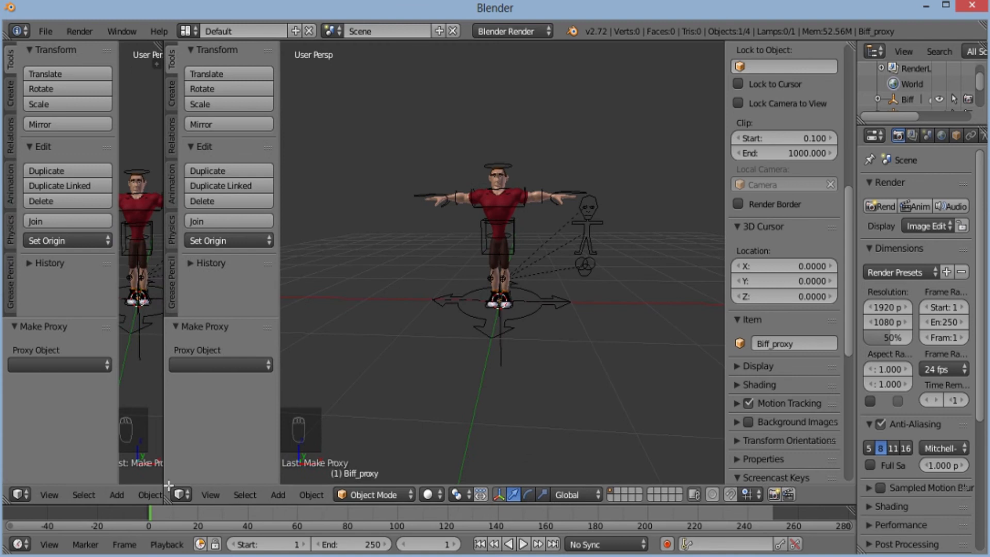
- Show rig_ui_panels.py in a Text Editor area and run the script
{"action": "left_click", "coordinate": [18, 494]}
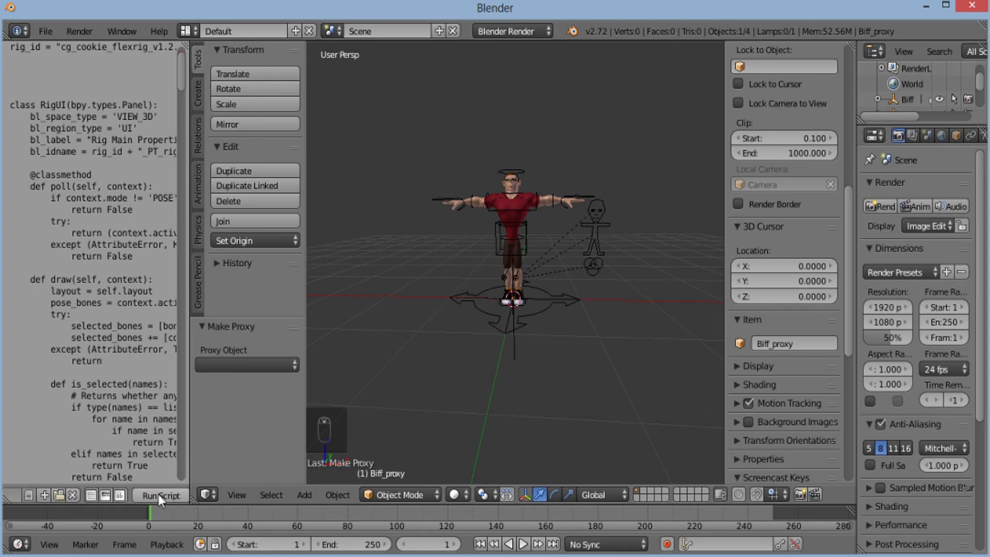
{"action": "left_click", "coordinate": [160, 497]}
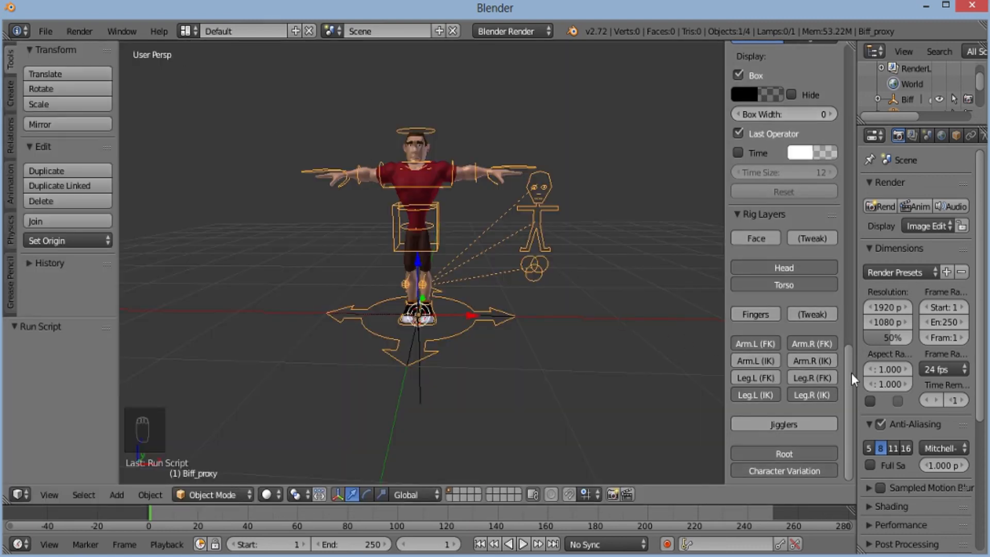
- Review the Rig Layers panel in the sidebar, then switch Properties to the World settings
{"action": "scroll", "scroll_direction": "down", "scroll_amount": 3}
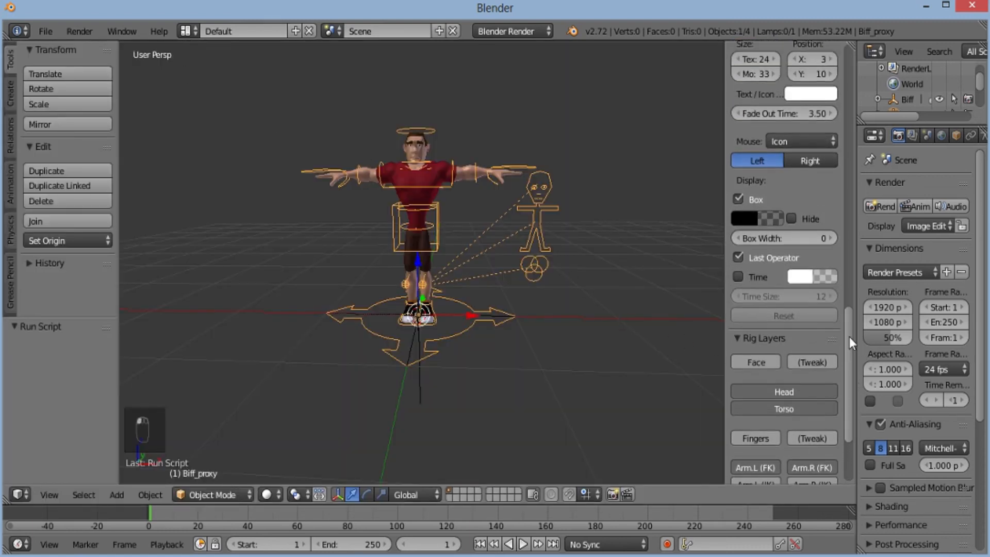
{"action": "scroll", "scroll_direction": "down", "scroll_amount": 3}
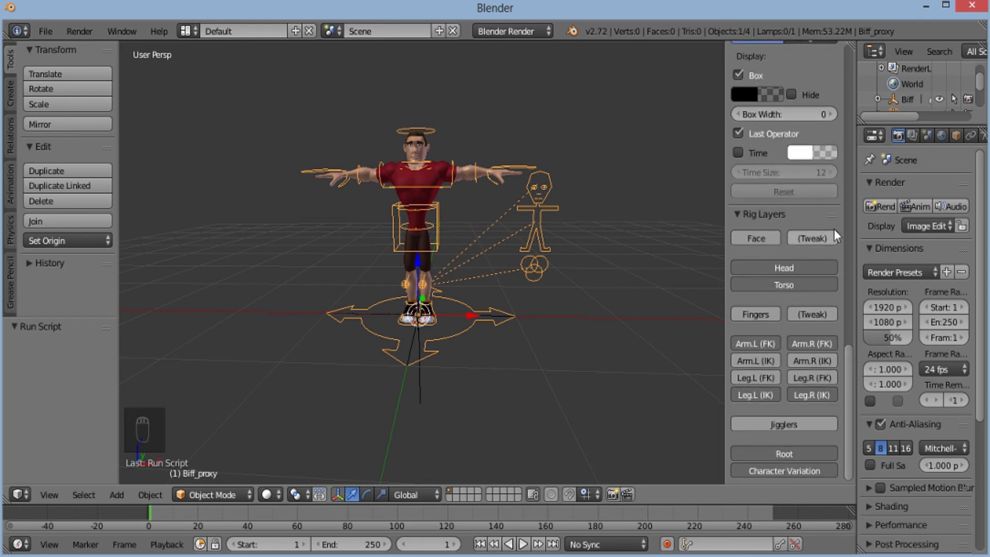
{"action": "mouse_move", "coordinate": [860, 271]}
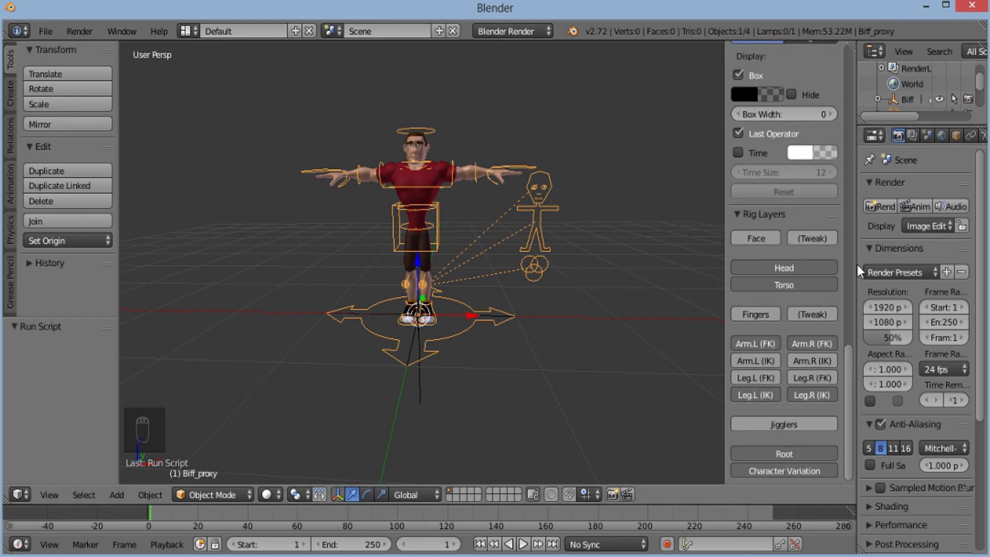
{"action": "left_click", "coordinate": [940, 136]}
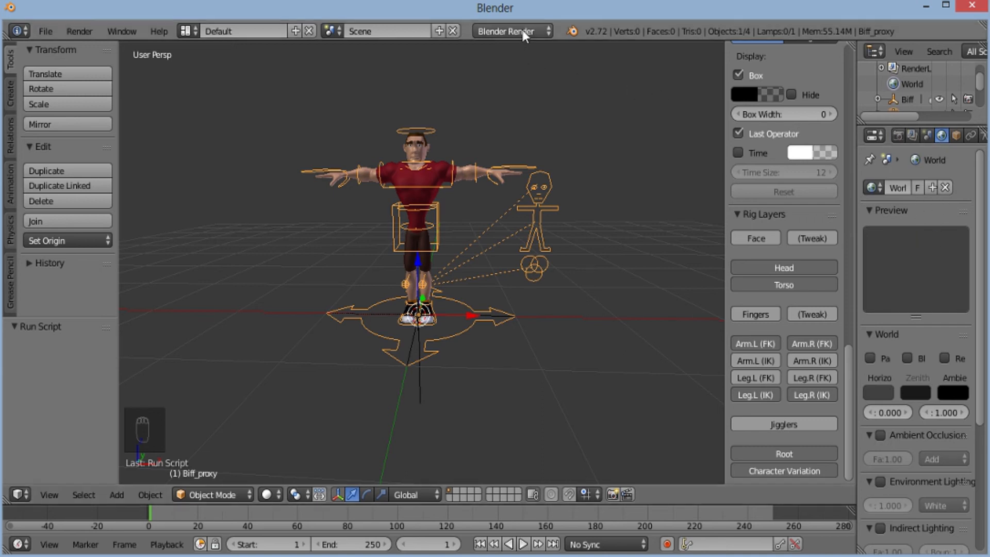
- Set the render engine to Cycles and the World colour to near-white (RGB about 0.926)
{"action": "left_click", "coordinate": [512, 31]}
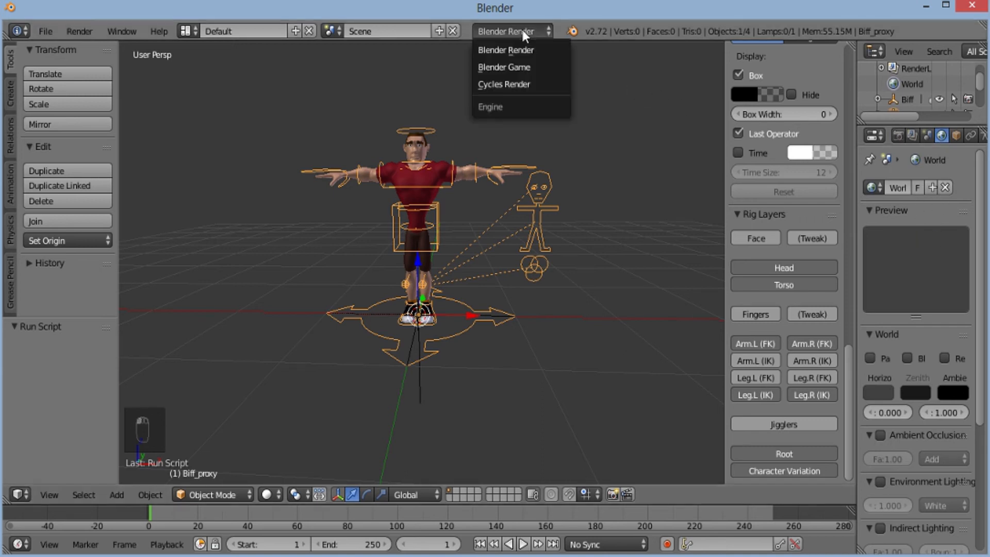
{"action": "left_click", "coordinate": [504, 83]}
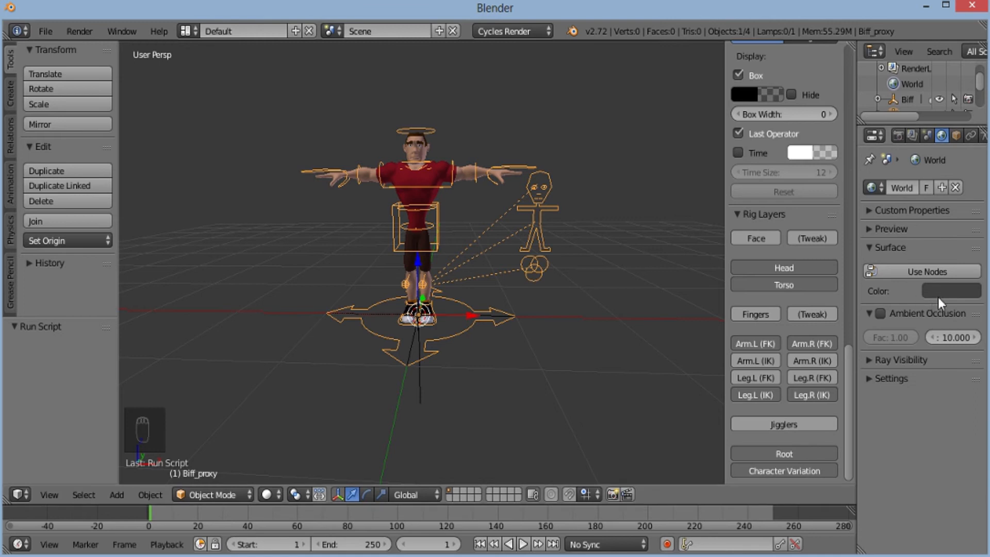
{"action": "left_click", "coordinate": [950, 291]}
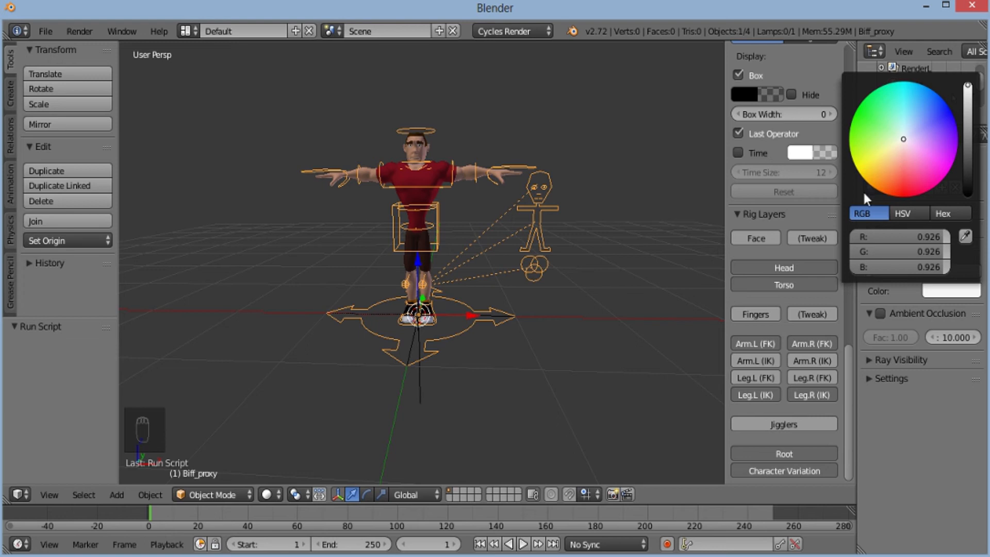
{"action": "left_click", "coordinate": [571, 317]}
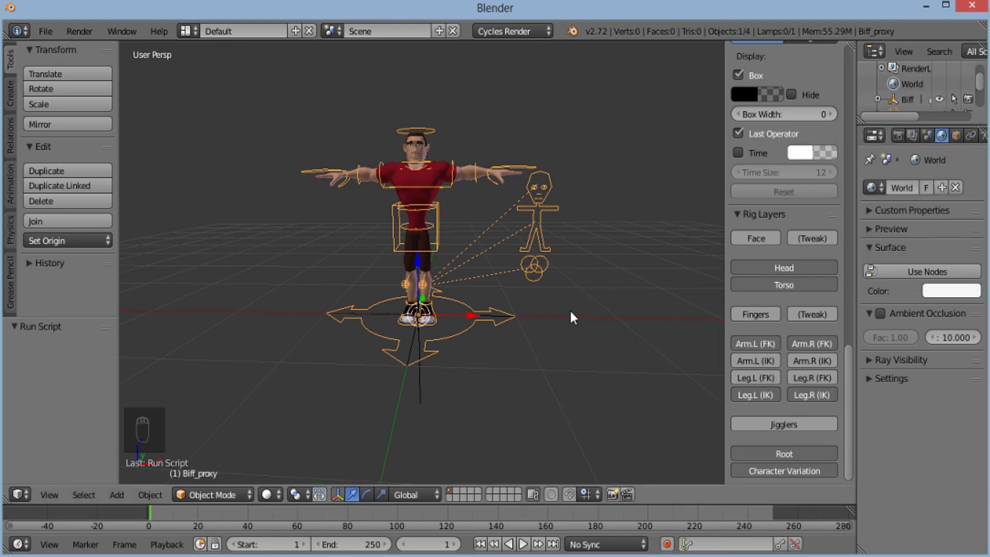
{"action": "mouse_move", "coordinate": [355, 416]}
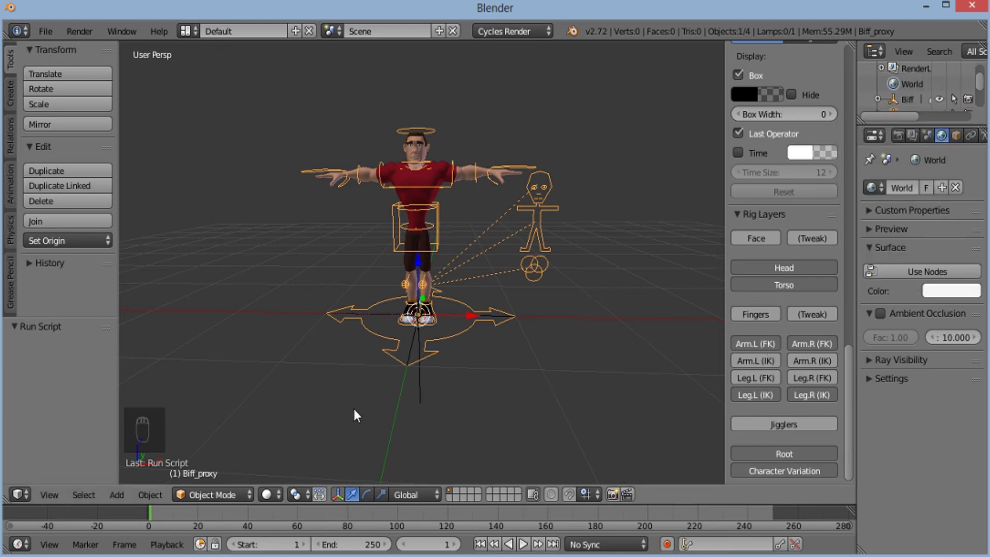
{"action": "left_click", "coordinate": [269, 494]}
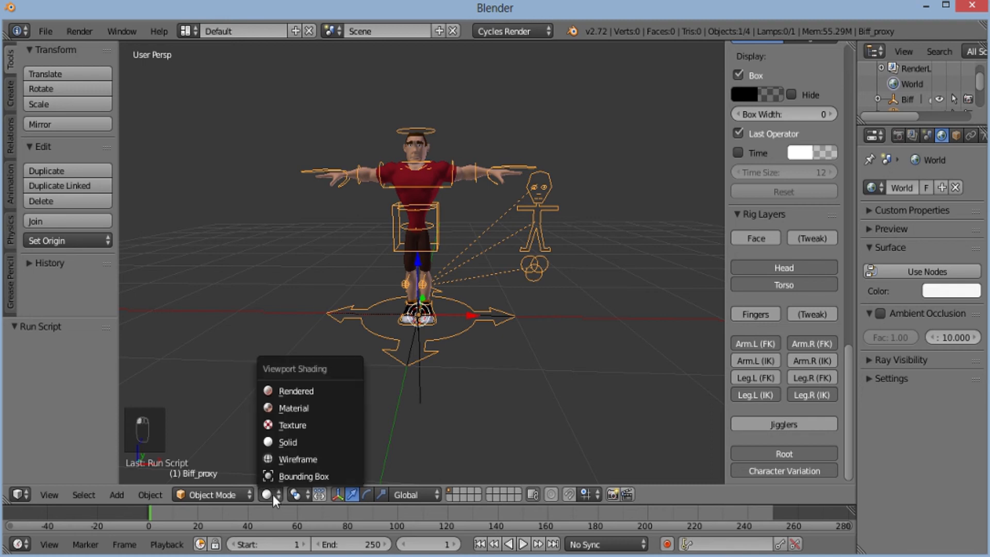
{"action": "left_click", "coordinate": [295, 391]}
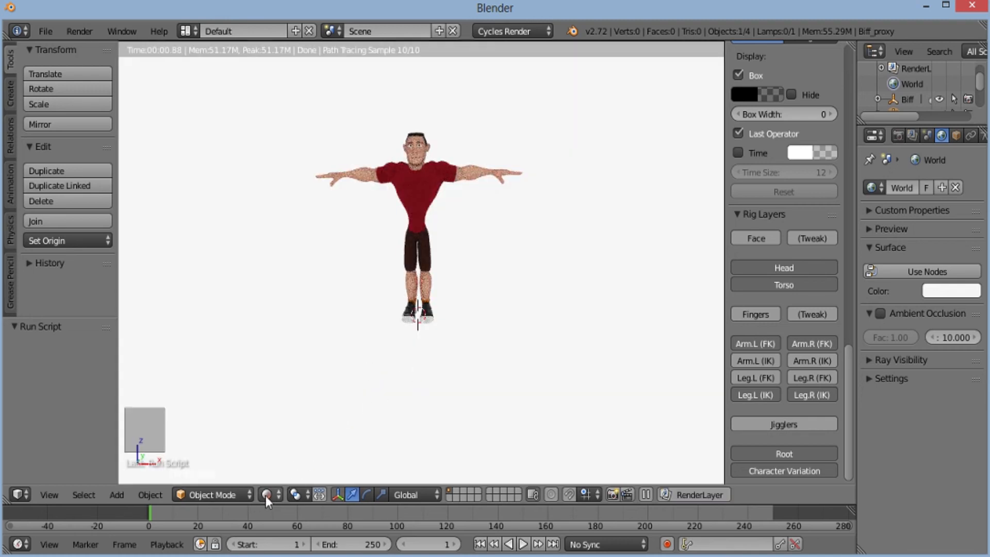
{"action": "left_click", "coordinate": [268, 494]}
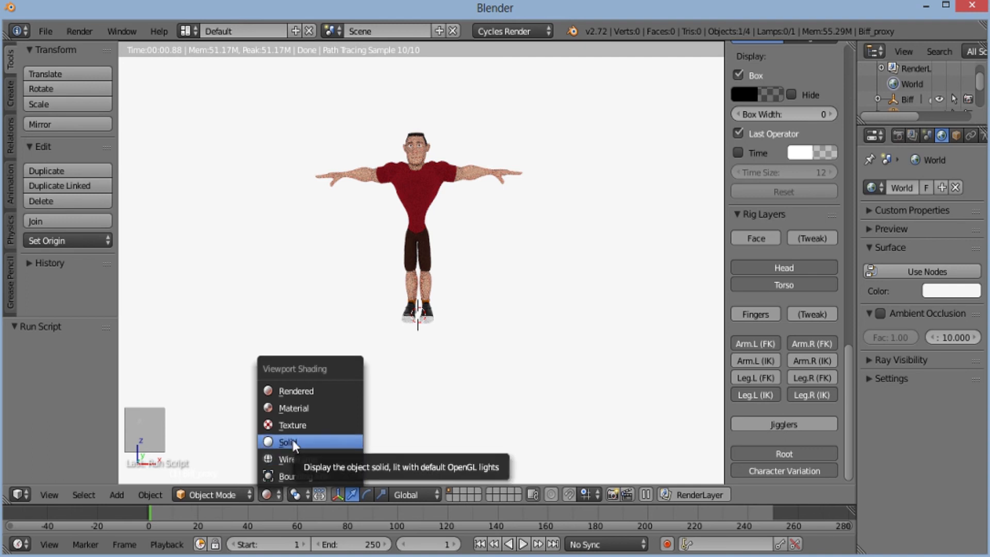
{"action": "left_click", "coordinate": [288, 442]}
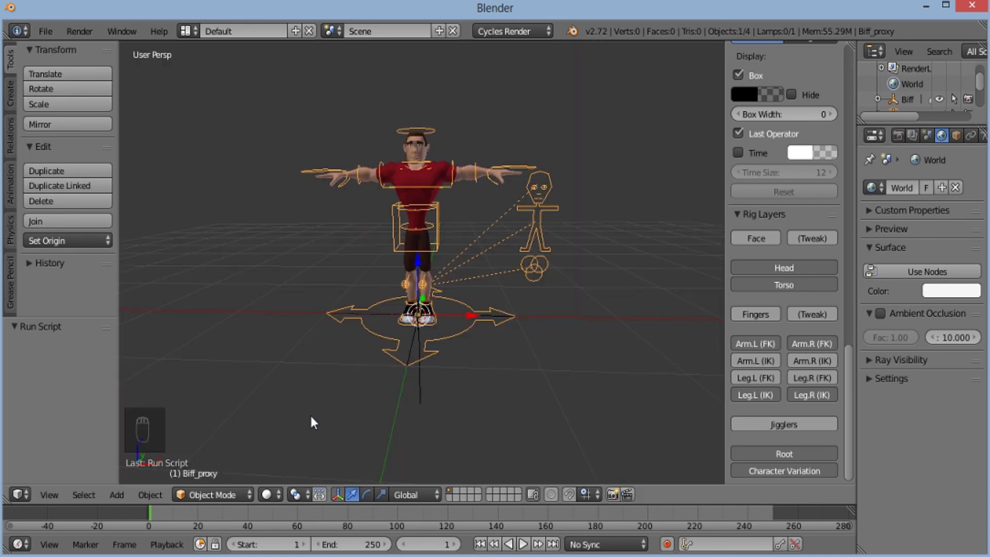
- Save the scene as BiffCharacter.blend in the cookieFlexRig-1.2.2 folder via Save As
{"action": "left_click", "coordinate": [44, 31]}
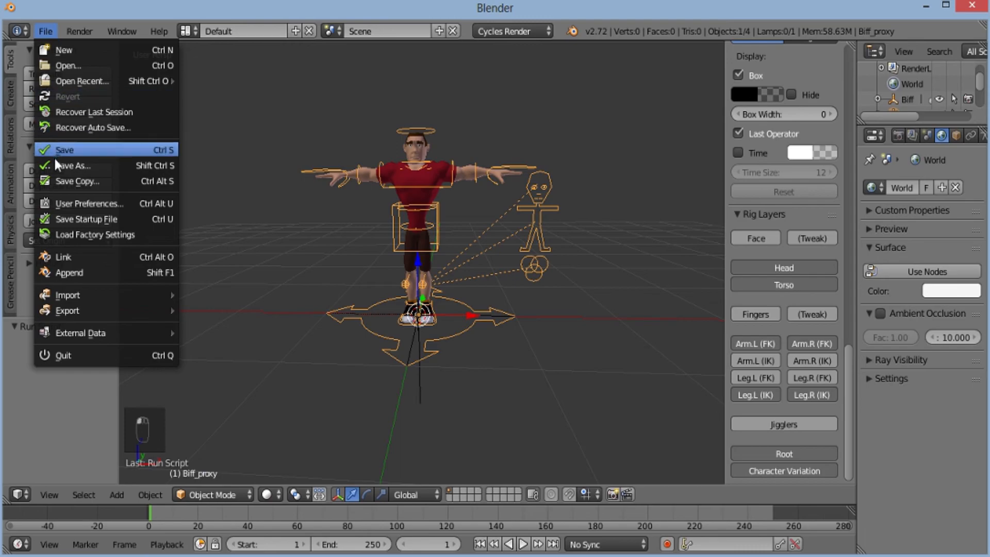
{"action": "left_click", "coordinate": [74, 166]}
{"action": "type", "text": "BiffCharacter.blend"}
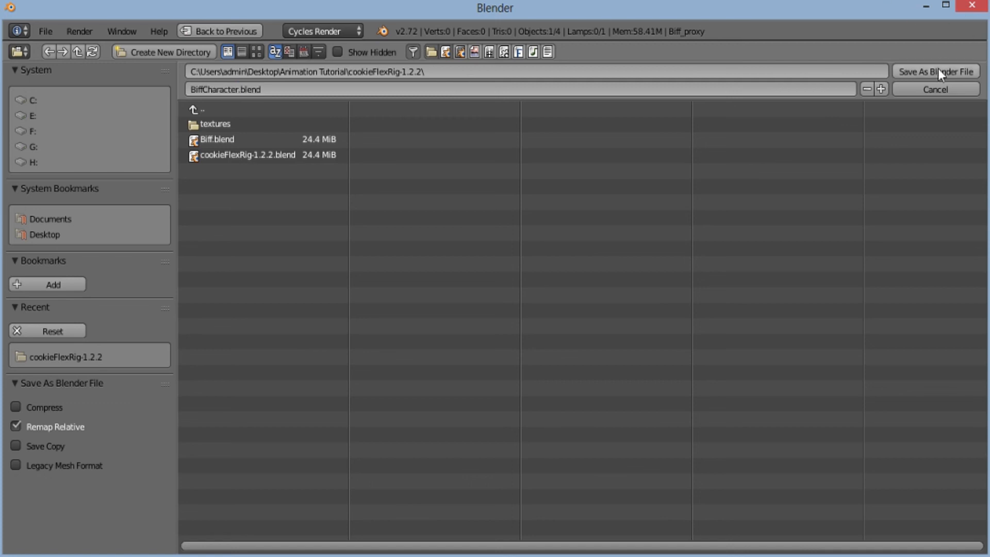
{"action": "left_click", "coordinate": [936, 71]}
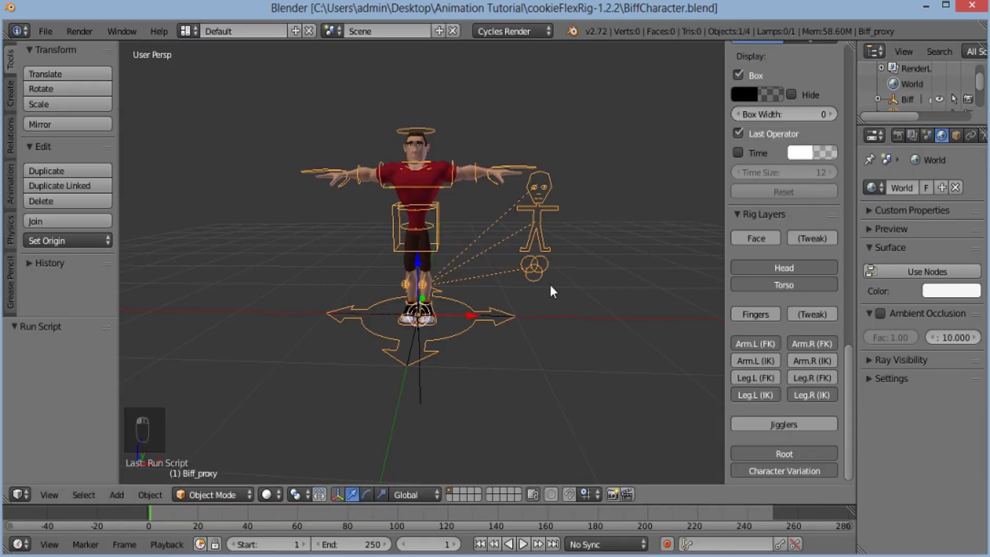